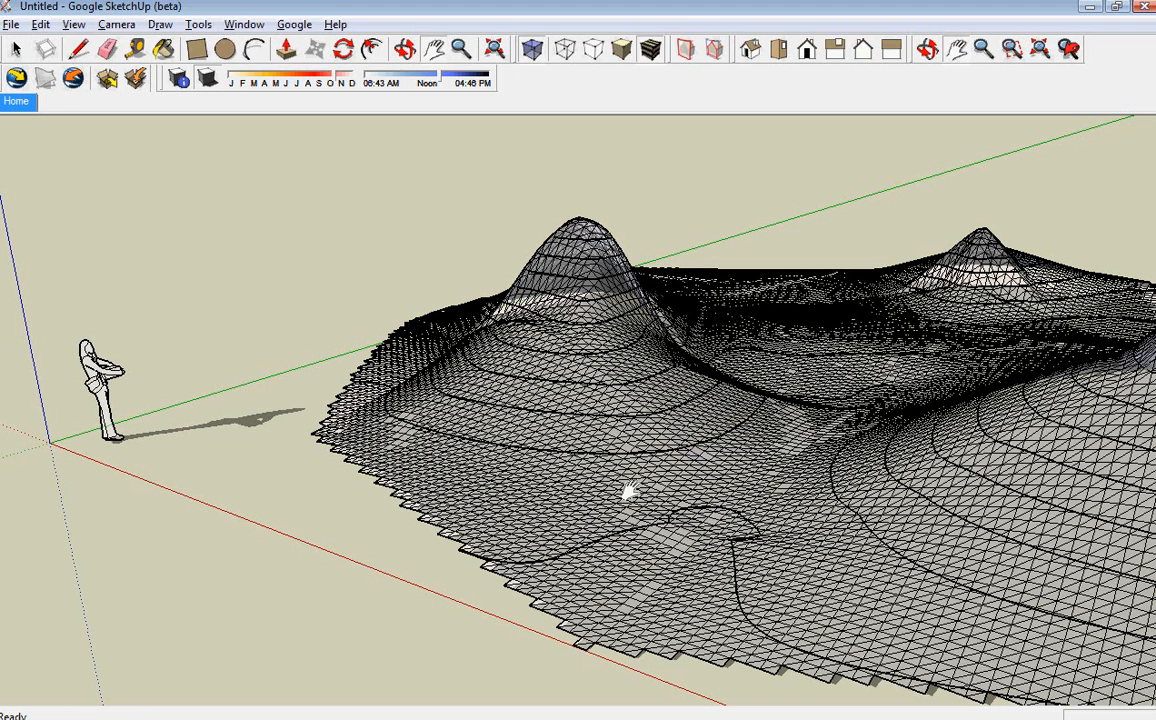
{"action": "mouse_move", "coordinate": [540, 366]}
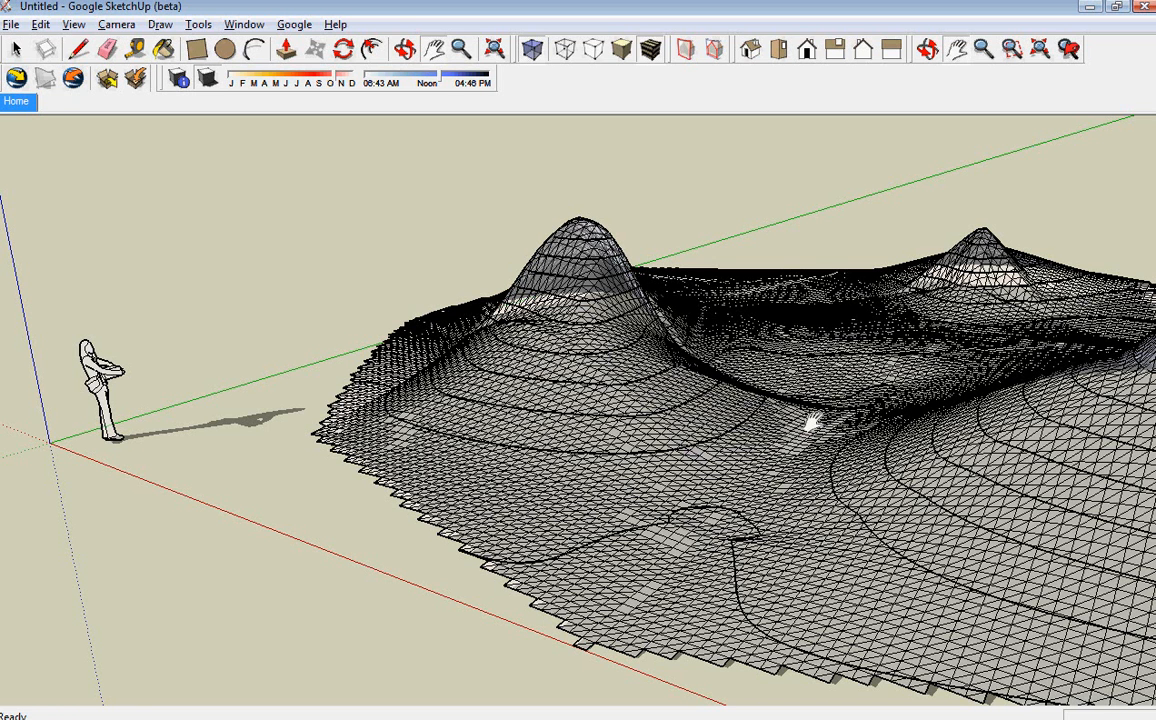
{"action": "mouse_move", "coordinate": [962, 304]}
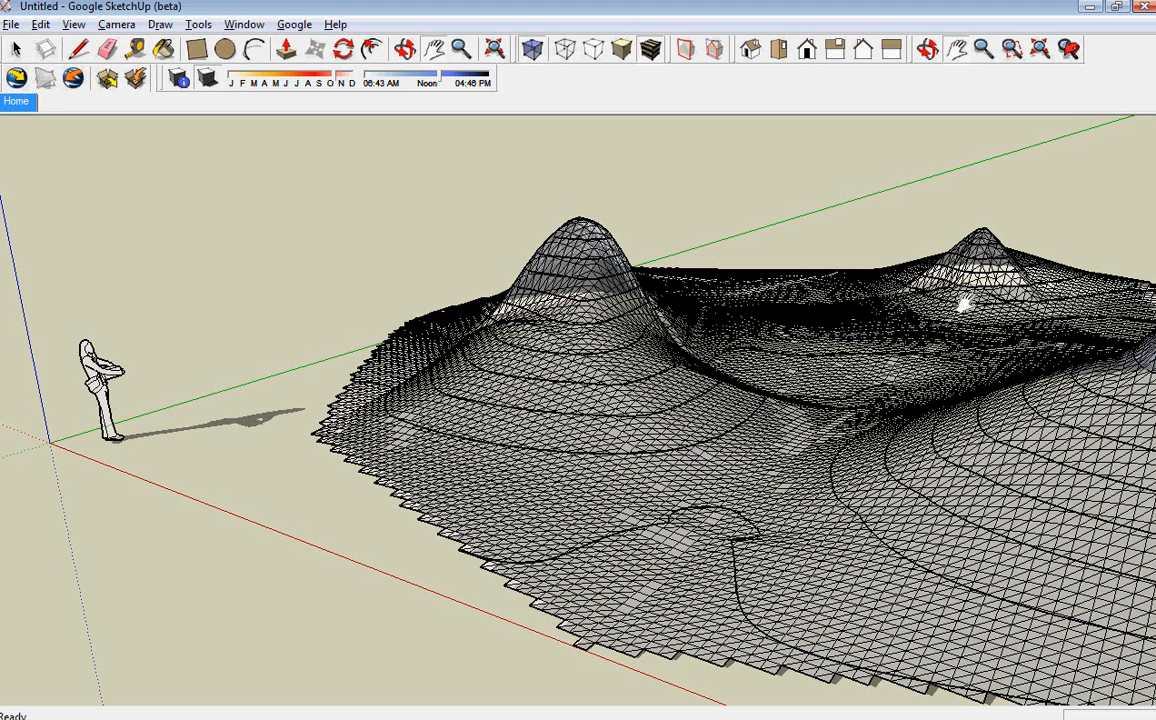